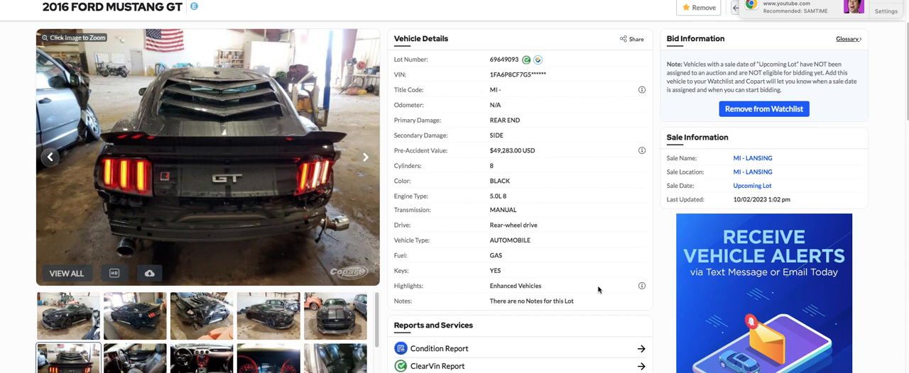
mouse_move(634, 256)
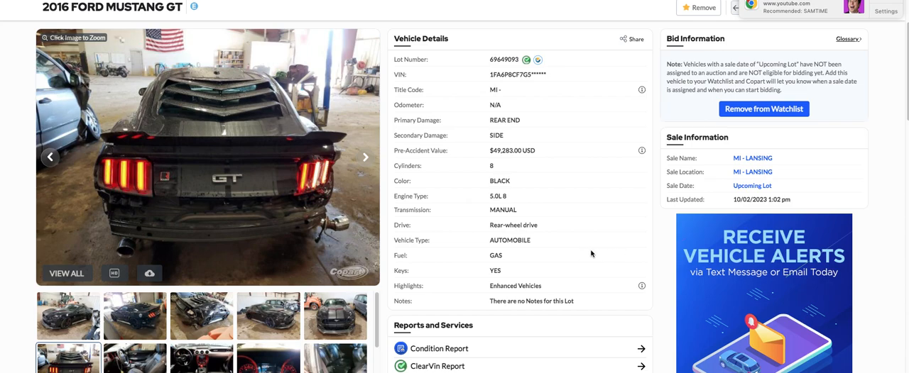
mouse_move(377, 226)
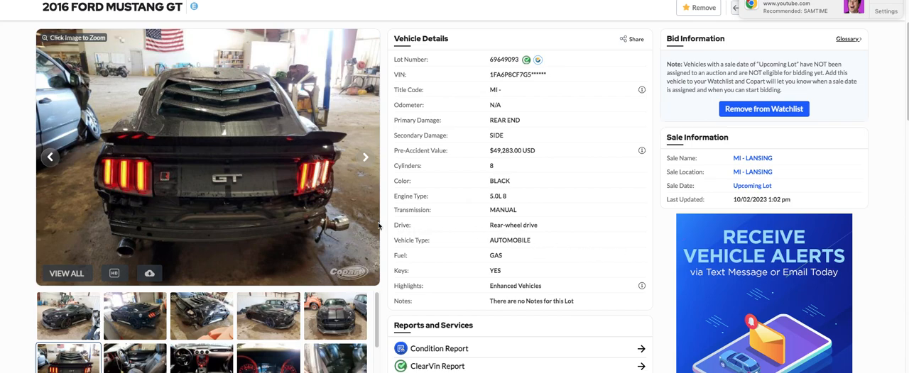
mouse_move(415, 180)
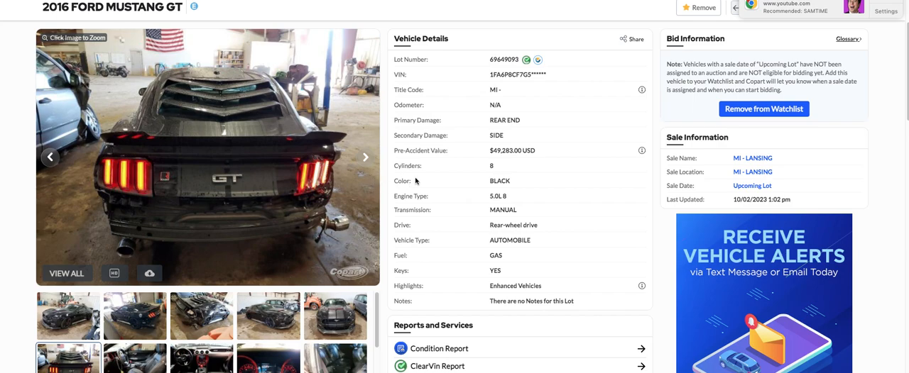
mouse_move(502, 159)
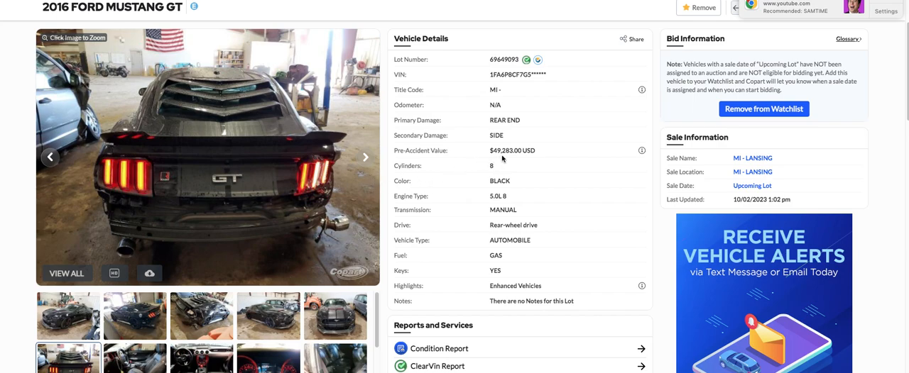
mouse_move(517, 160)
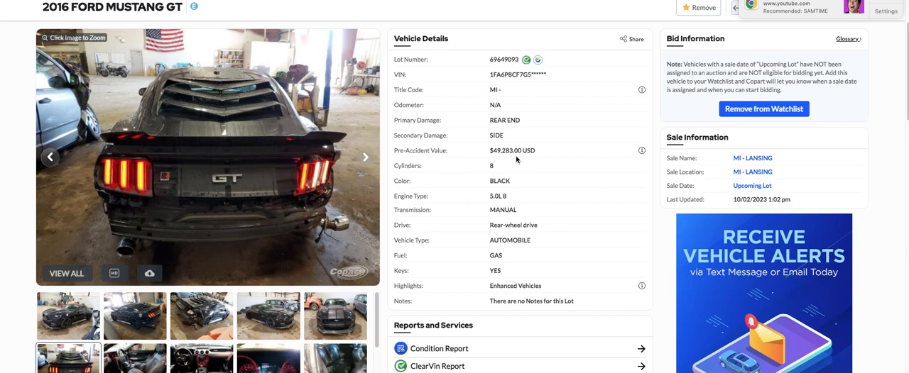
mouse_move(523, 190)
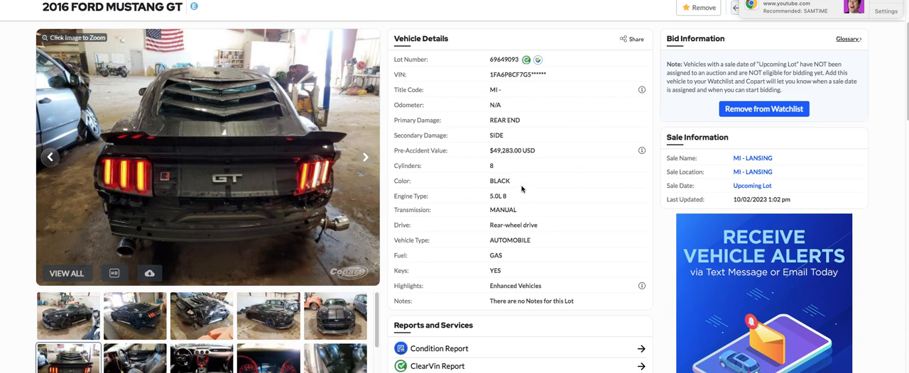
Advance the main photo through front seats, dashboard, gauge cluster and rear seats to the engine bay.
scroll("down", 3)
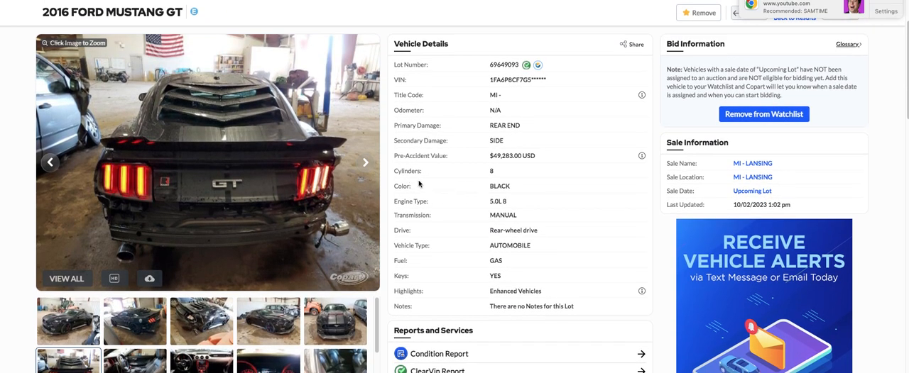
mouse_move(363, 164)
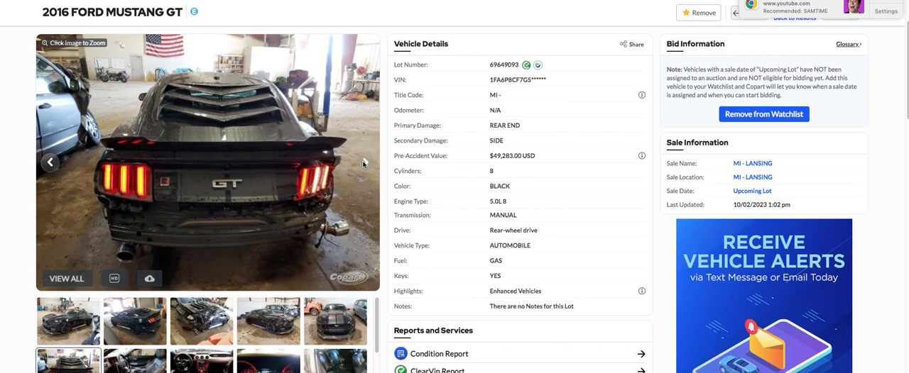
mouse_move(364, 165)
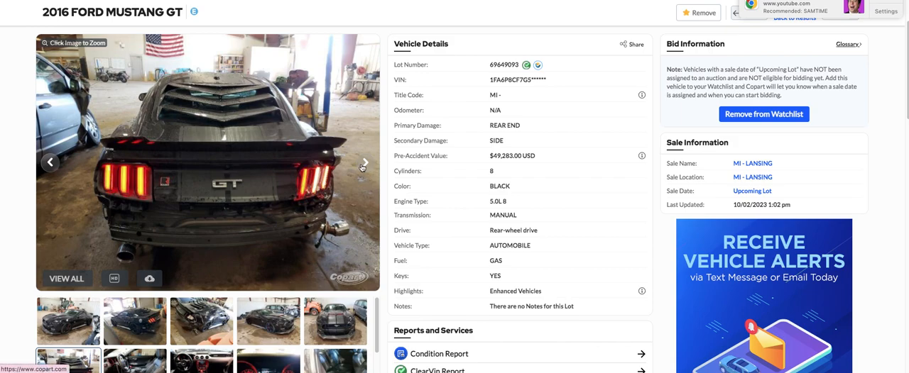
mouse_move(363, 168)
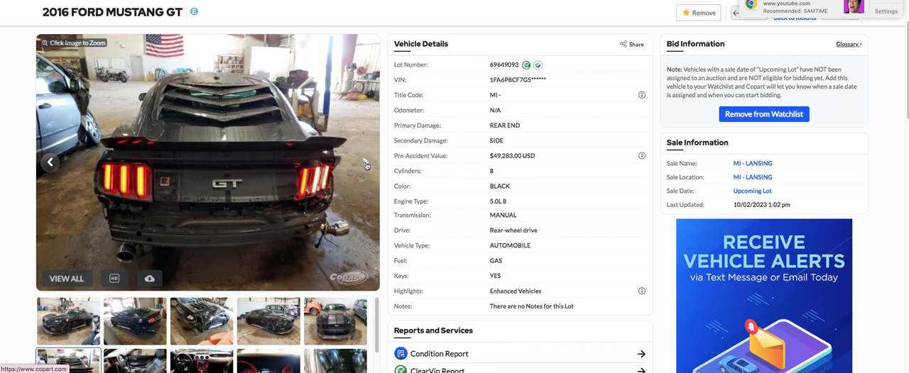
left_click(363, 162)
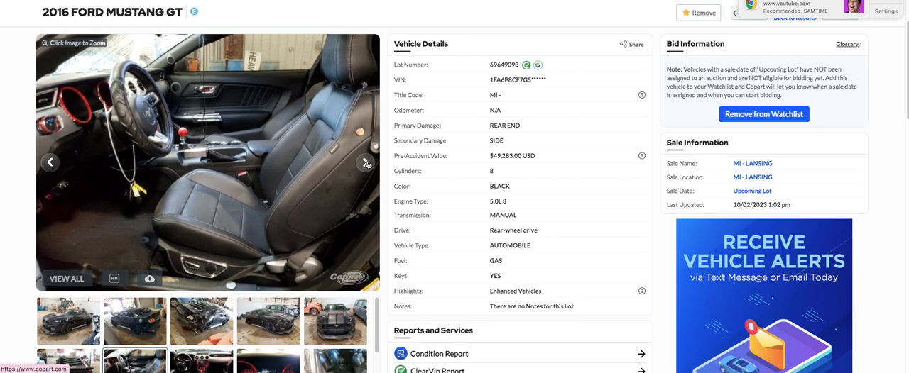
left_click(366, 162)
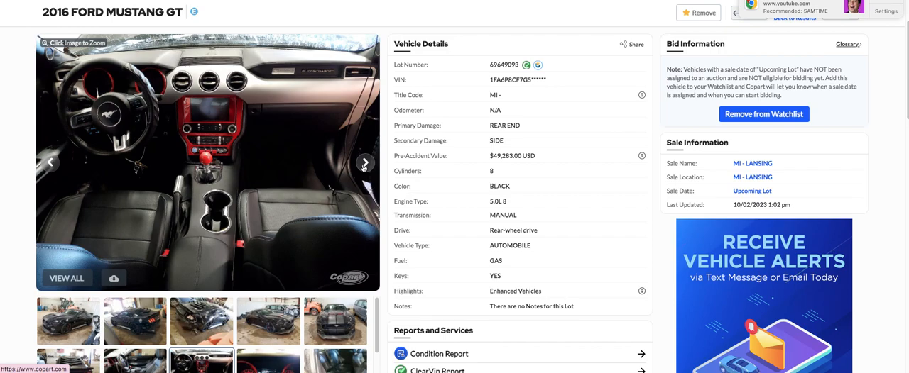
left_click(363, 162)
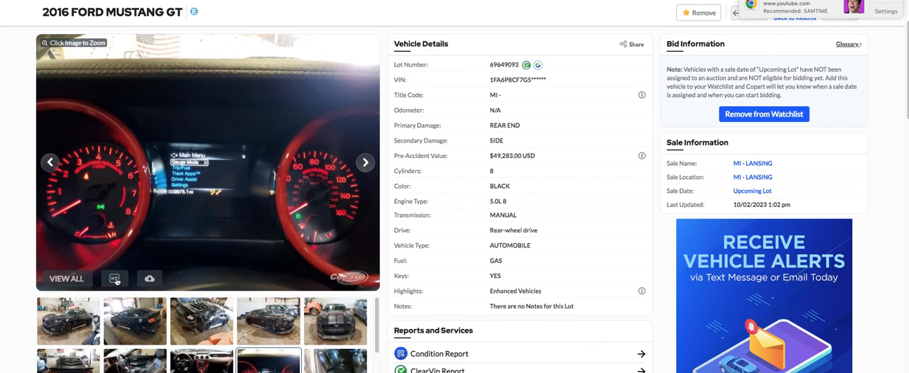
left_click(113, 278)
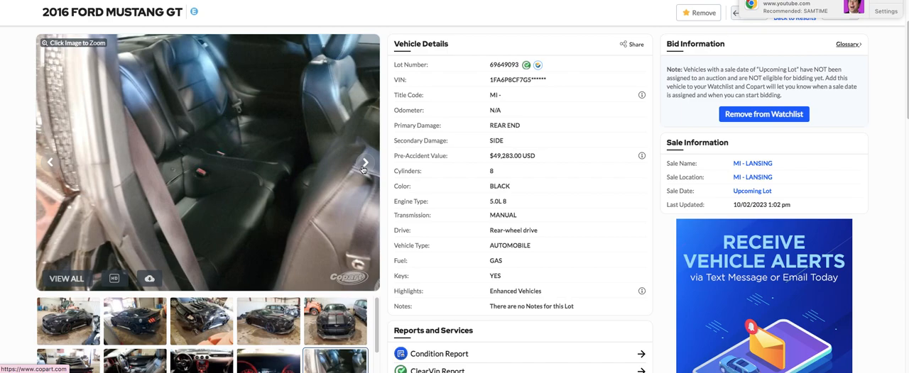
left_click(363, 162)
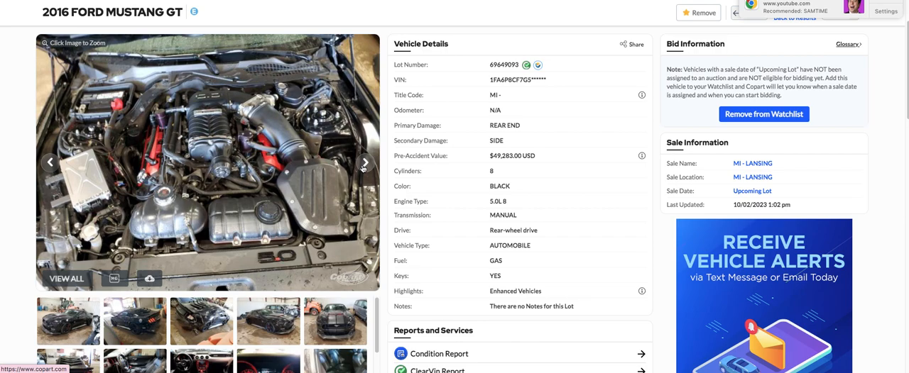
mouse_move(362, 168)
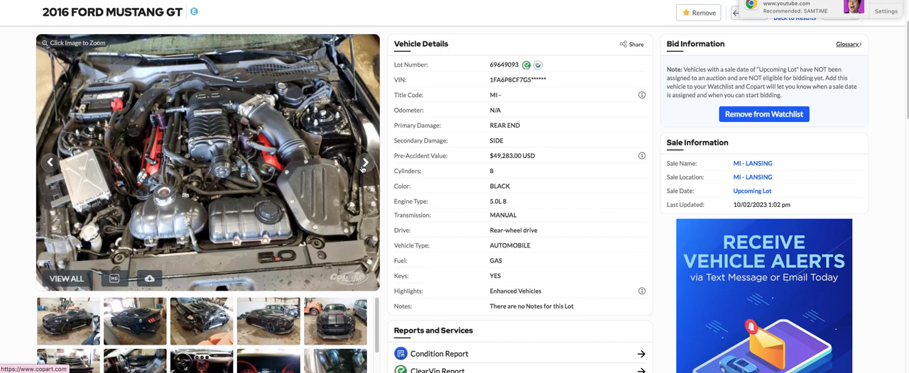
left_click(364, 162)
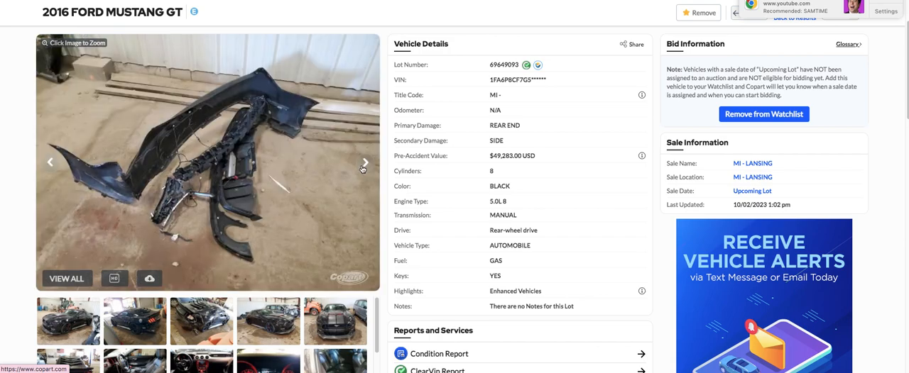
left_click(363, 162)
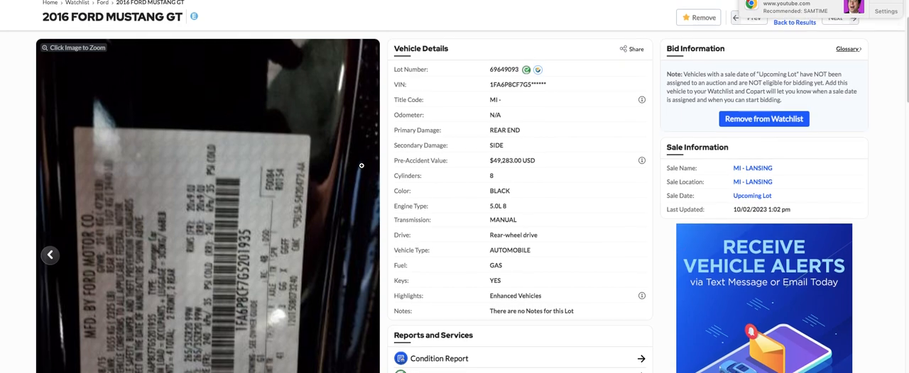
scroll("down", 3)
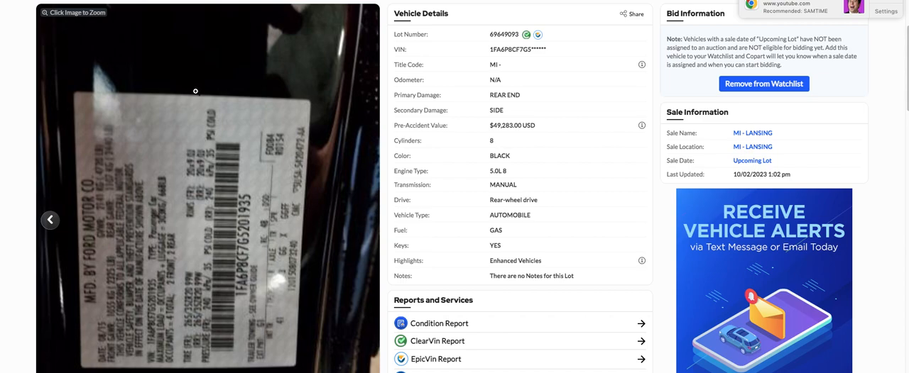
Scroll down past the thumbnail strip to the reports, services and vehicle-alert signup area.
scroll("down", 3)
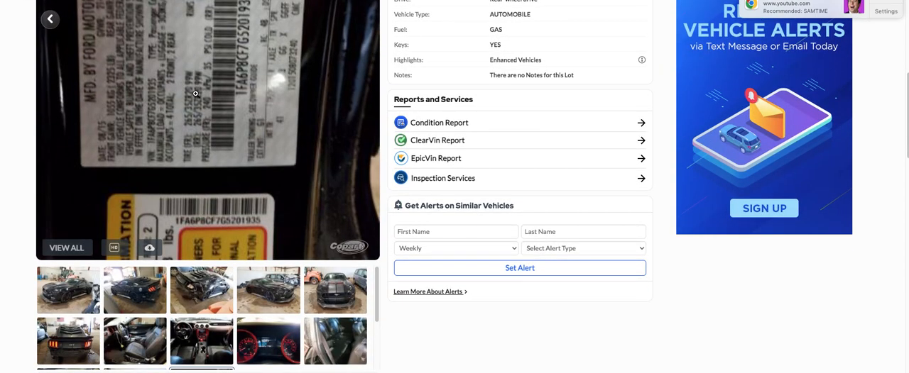
mouse_move(197, 287)
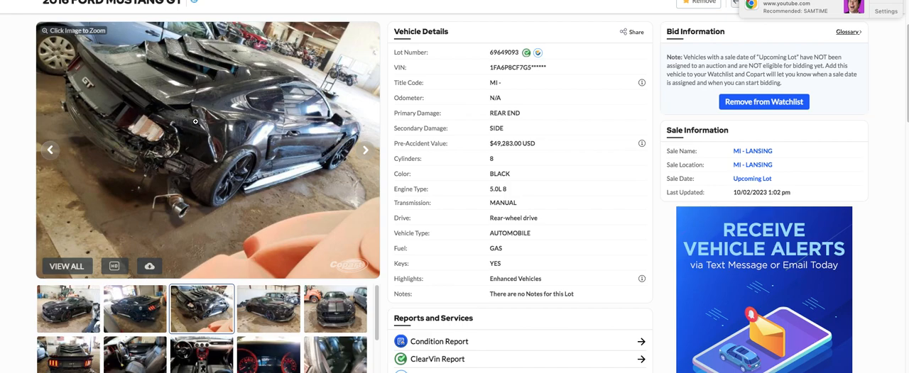
mouse_move(165, 93)
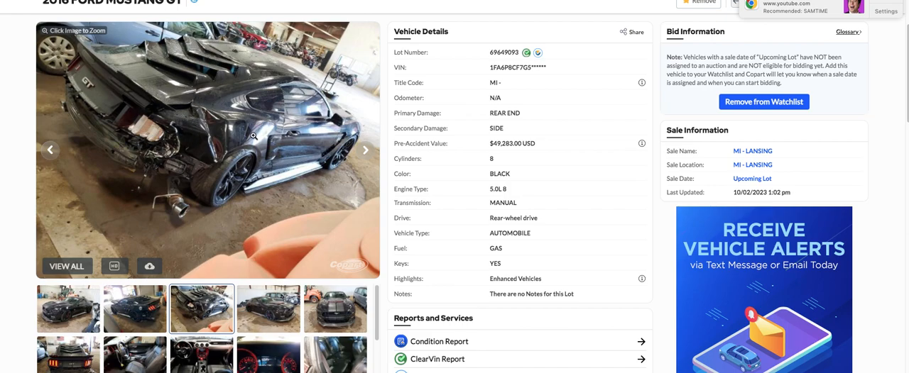
mouse_move(230, 142)
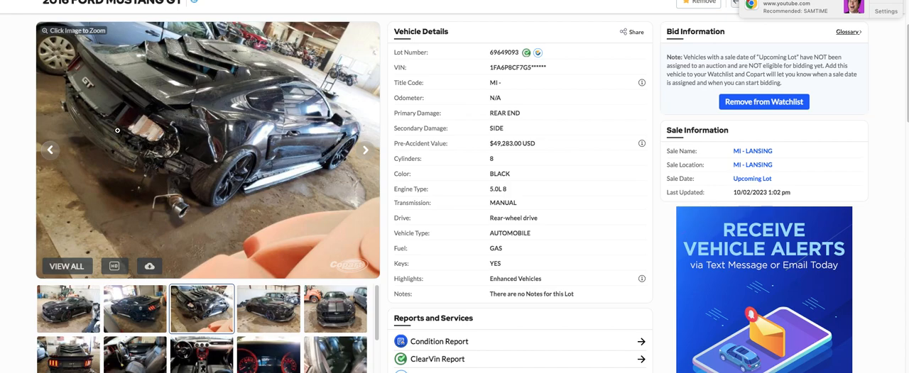
mouse_move(125, 139)
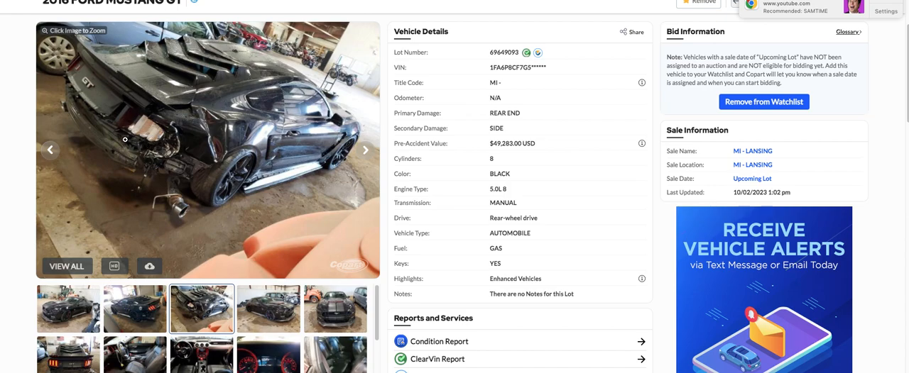
mouse_move(102, 156)
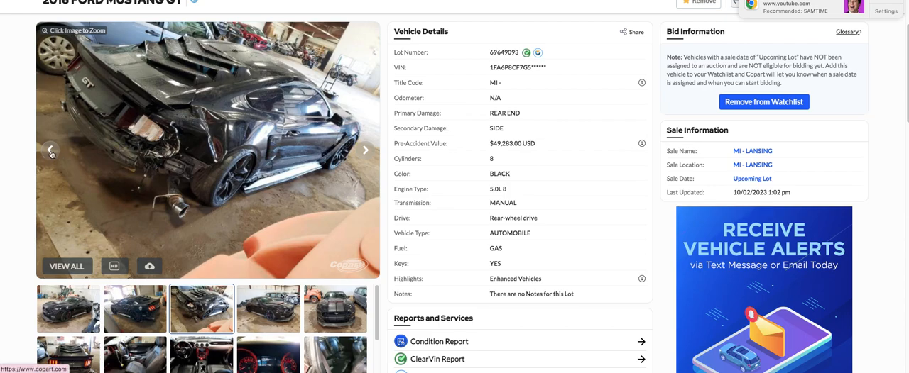
Show the rear three-quarter photo with red taillights, then scroll through the lot details below it.
left_click(366, 151)
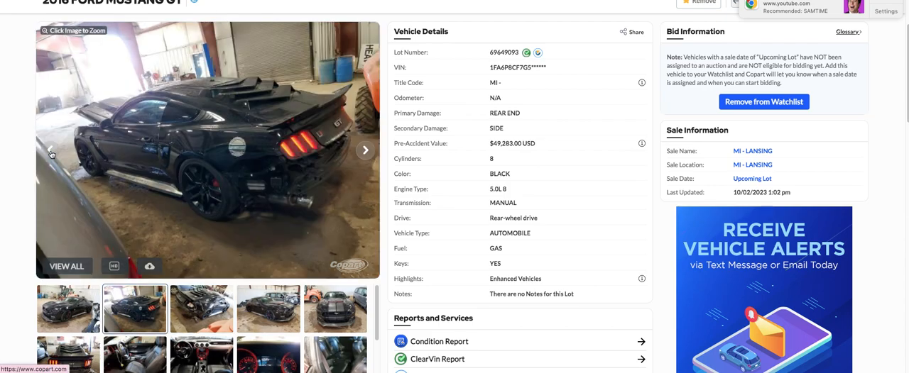
mouse_move(188, 148)
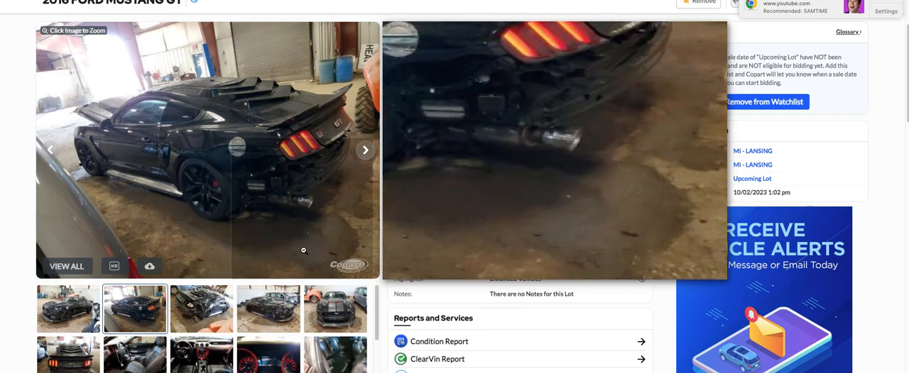
scroll("down", 3)
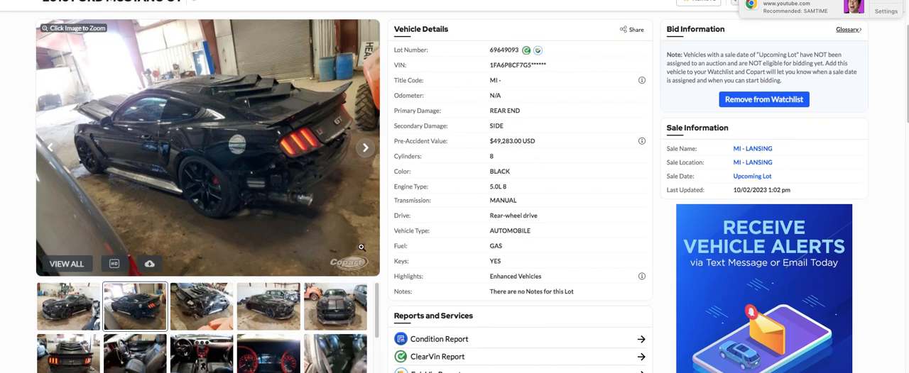
scroll("down", 3)
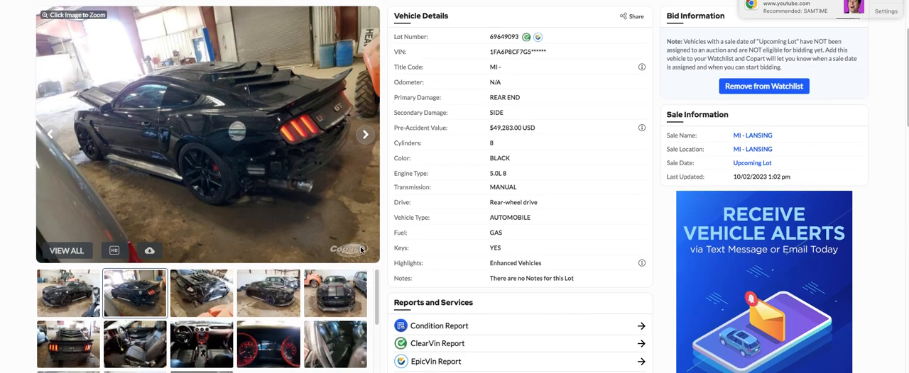
scroll("down", 3)
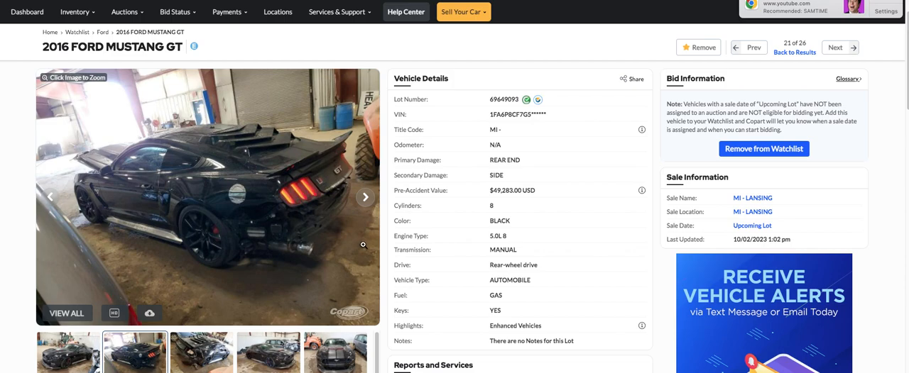
mouse_move(360, 246)
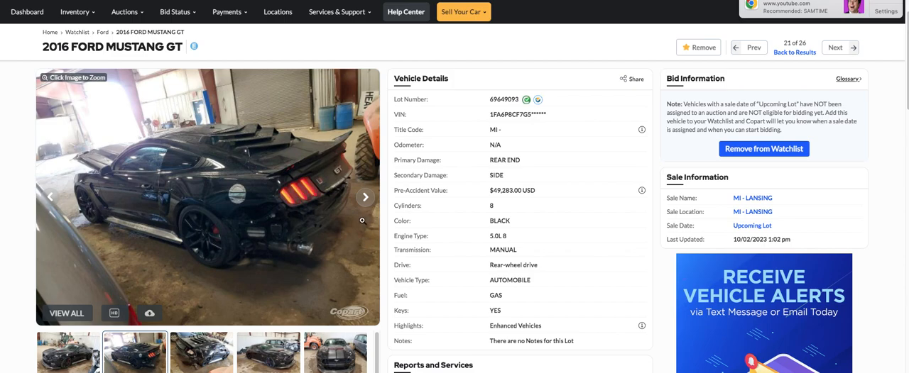
mouse_move(361, 217)
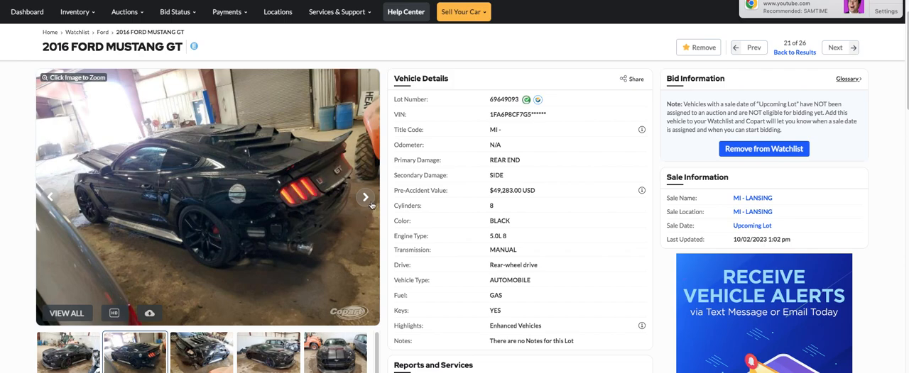
mouse_move(366, 199)
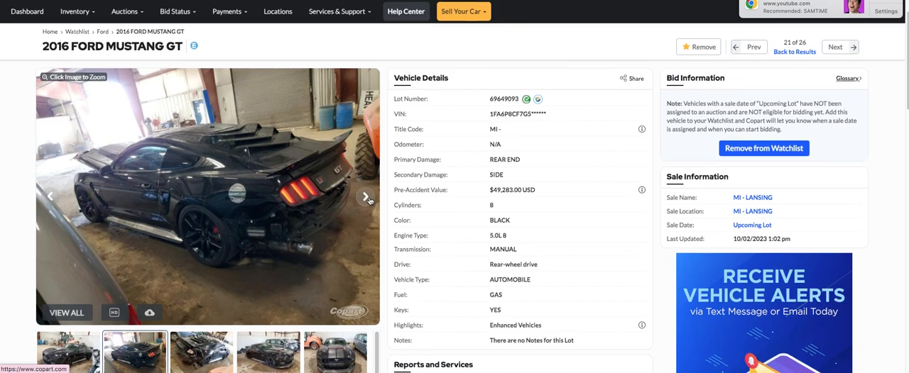
scroll("down", 3)
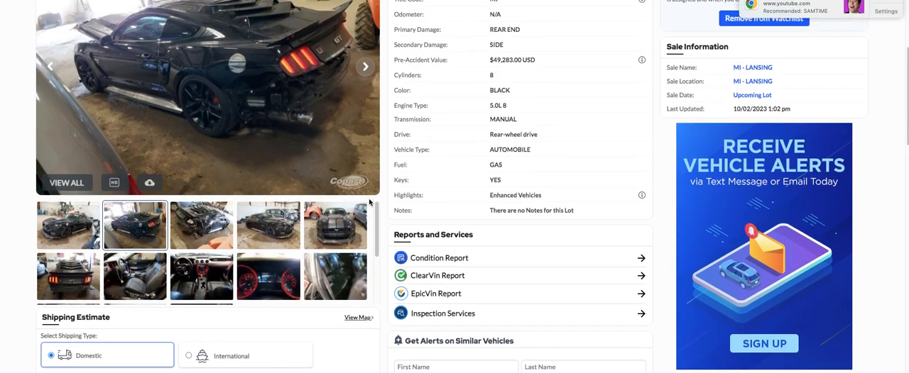
scroll("up", 3)
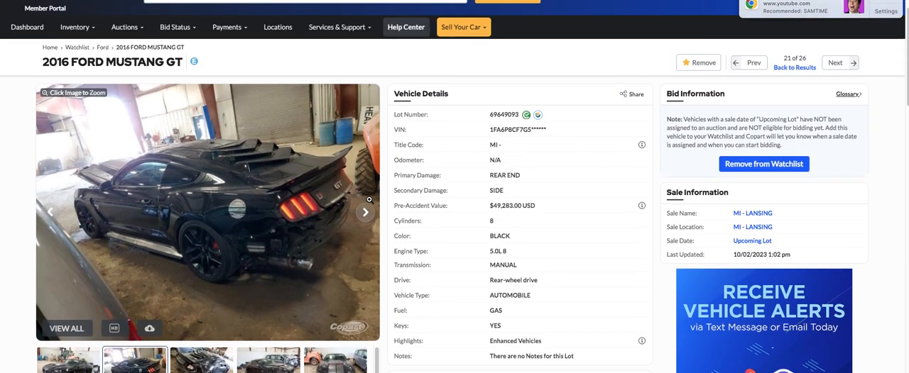